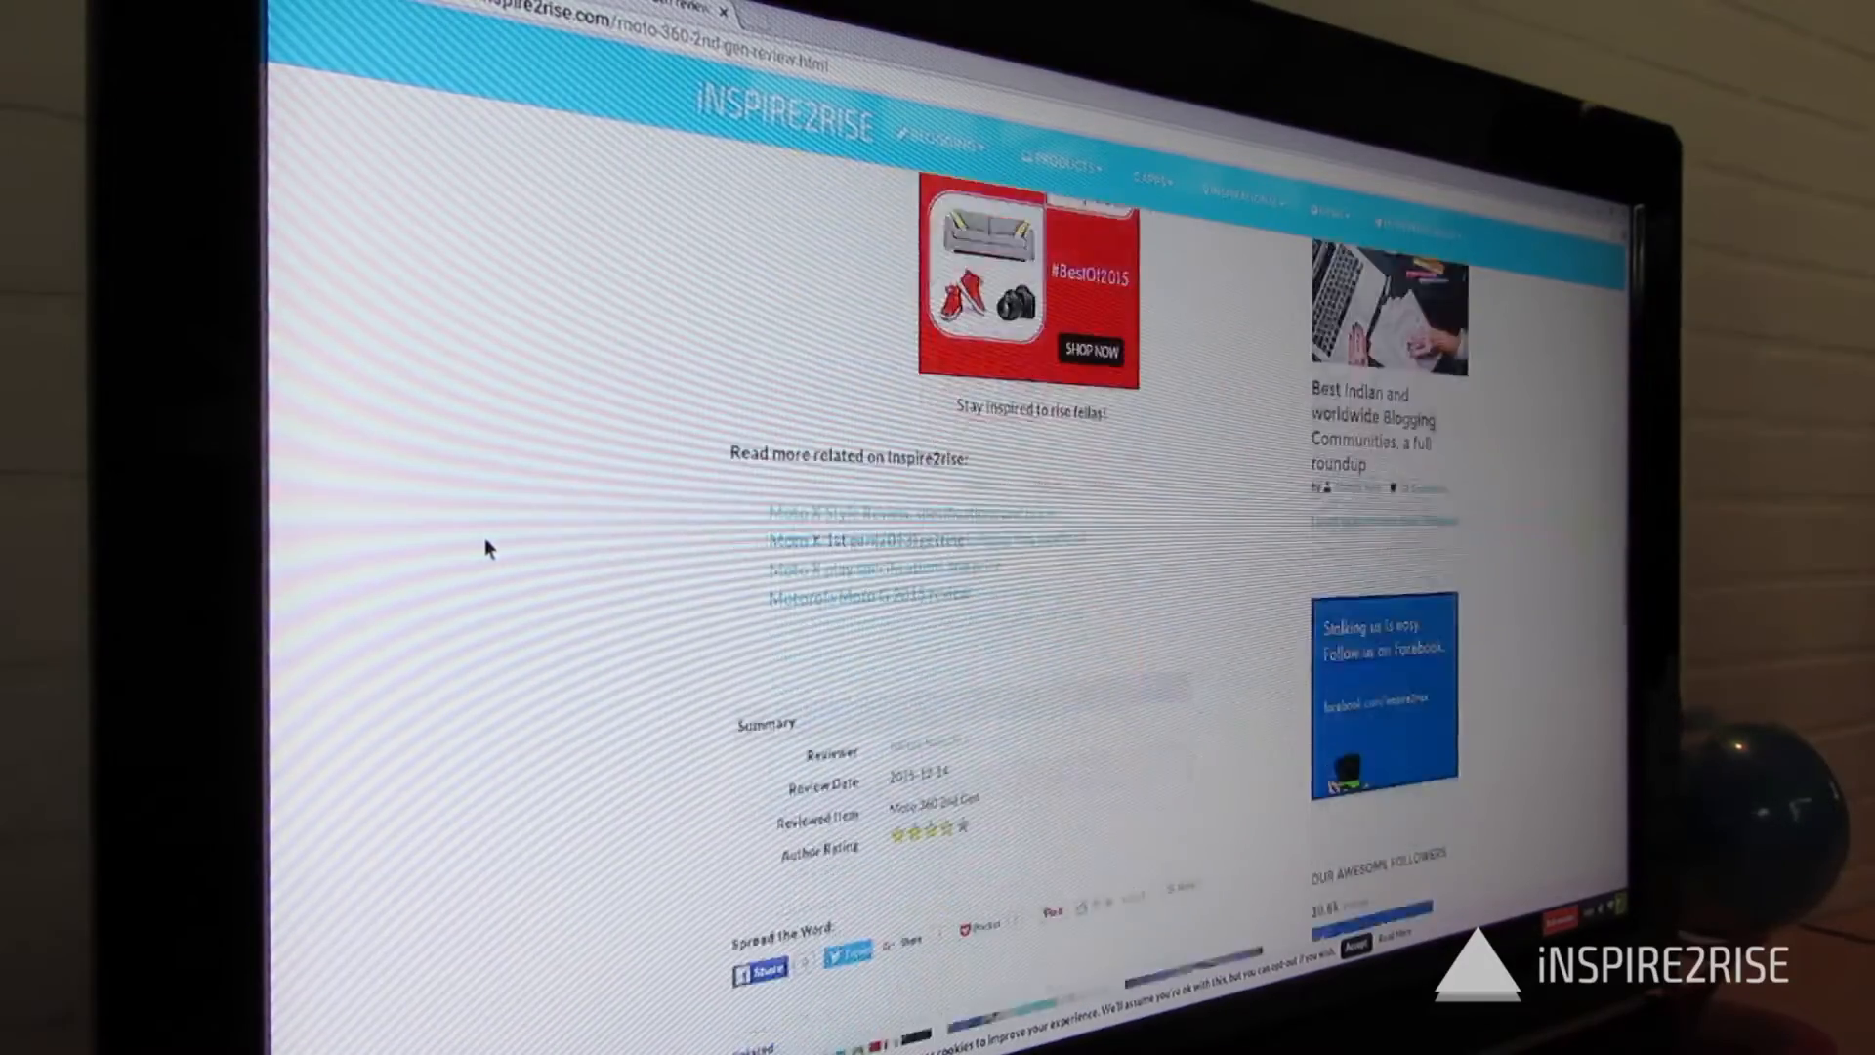
# Scroll down through the Moto 360 2nd Gen review article.
pyautogui.scroll(-3)
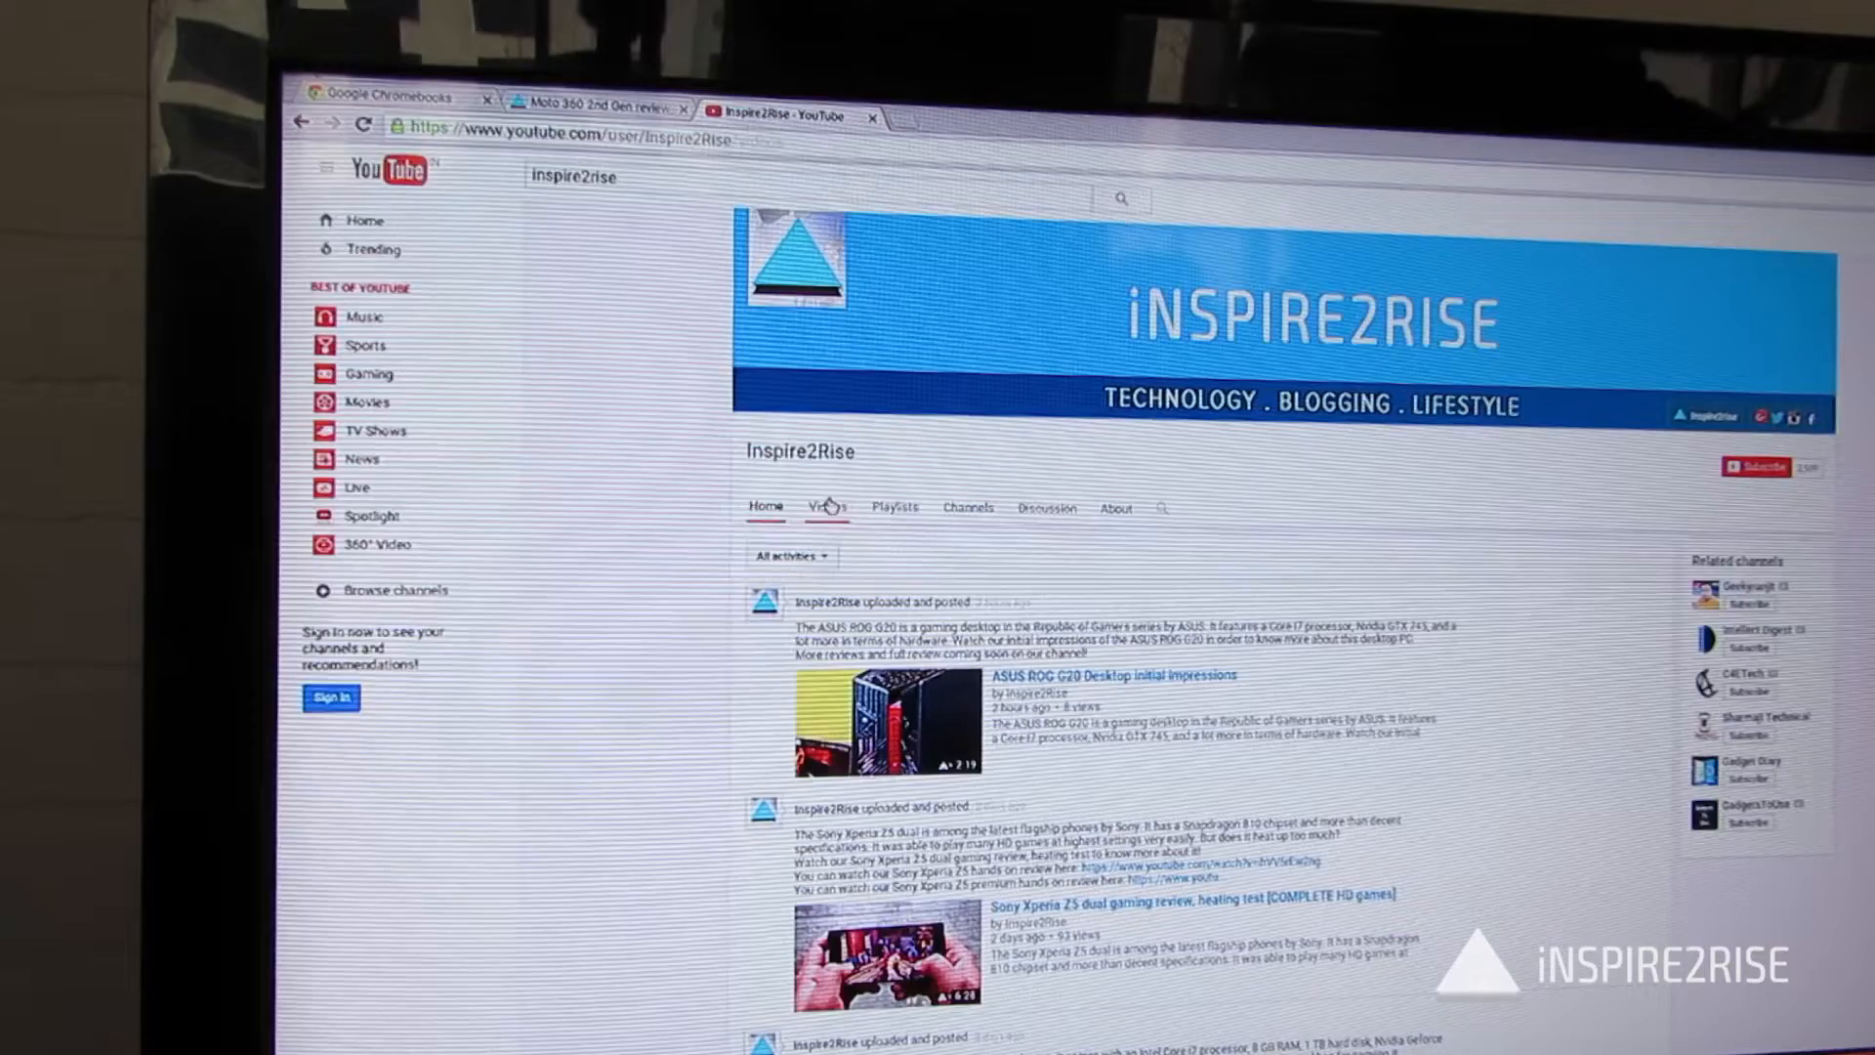
# Show the Inspire2Rise channel's Videos grid and scroll through the uploads.
pyautogui.click(828, 507)
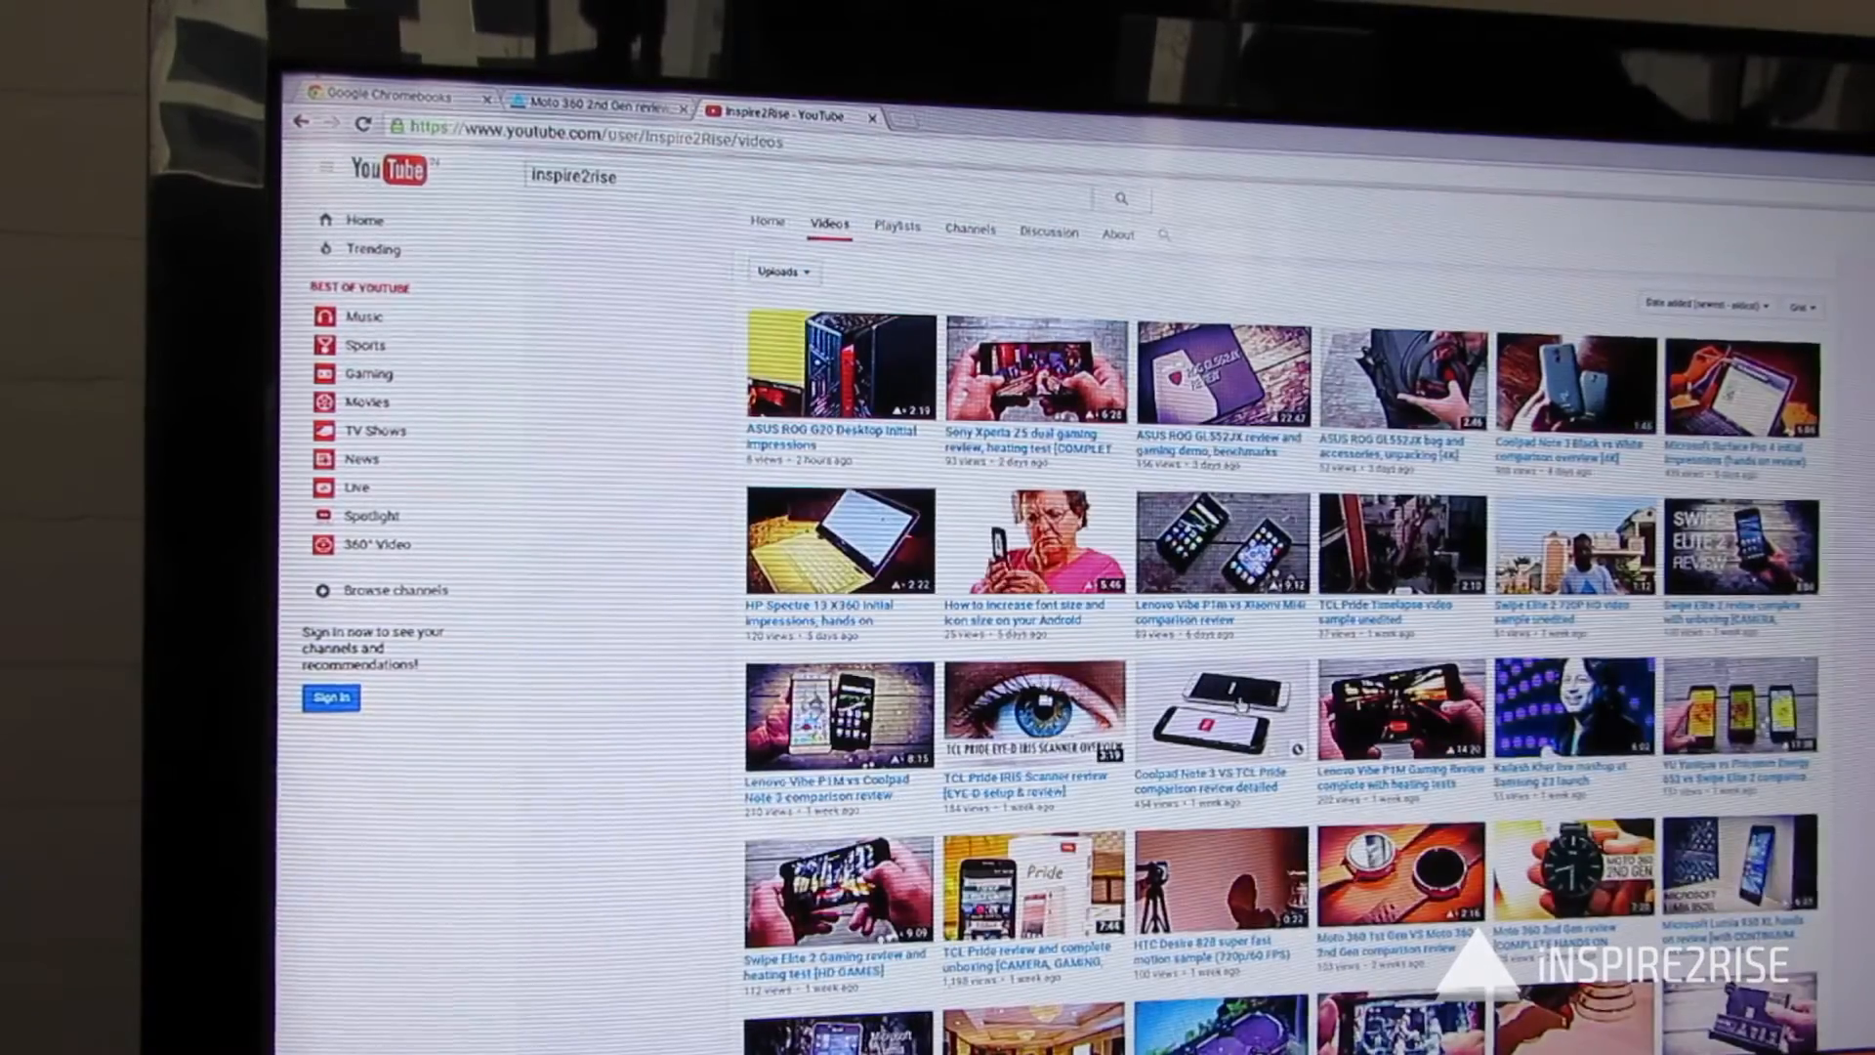
pyautogui.scroll(-3)
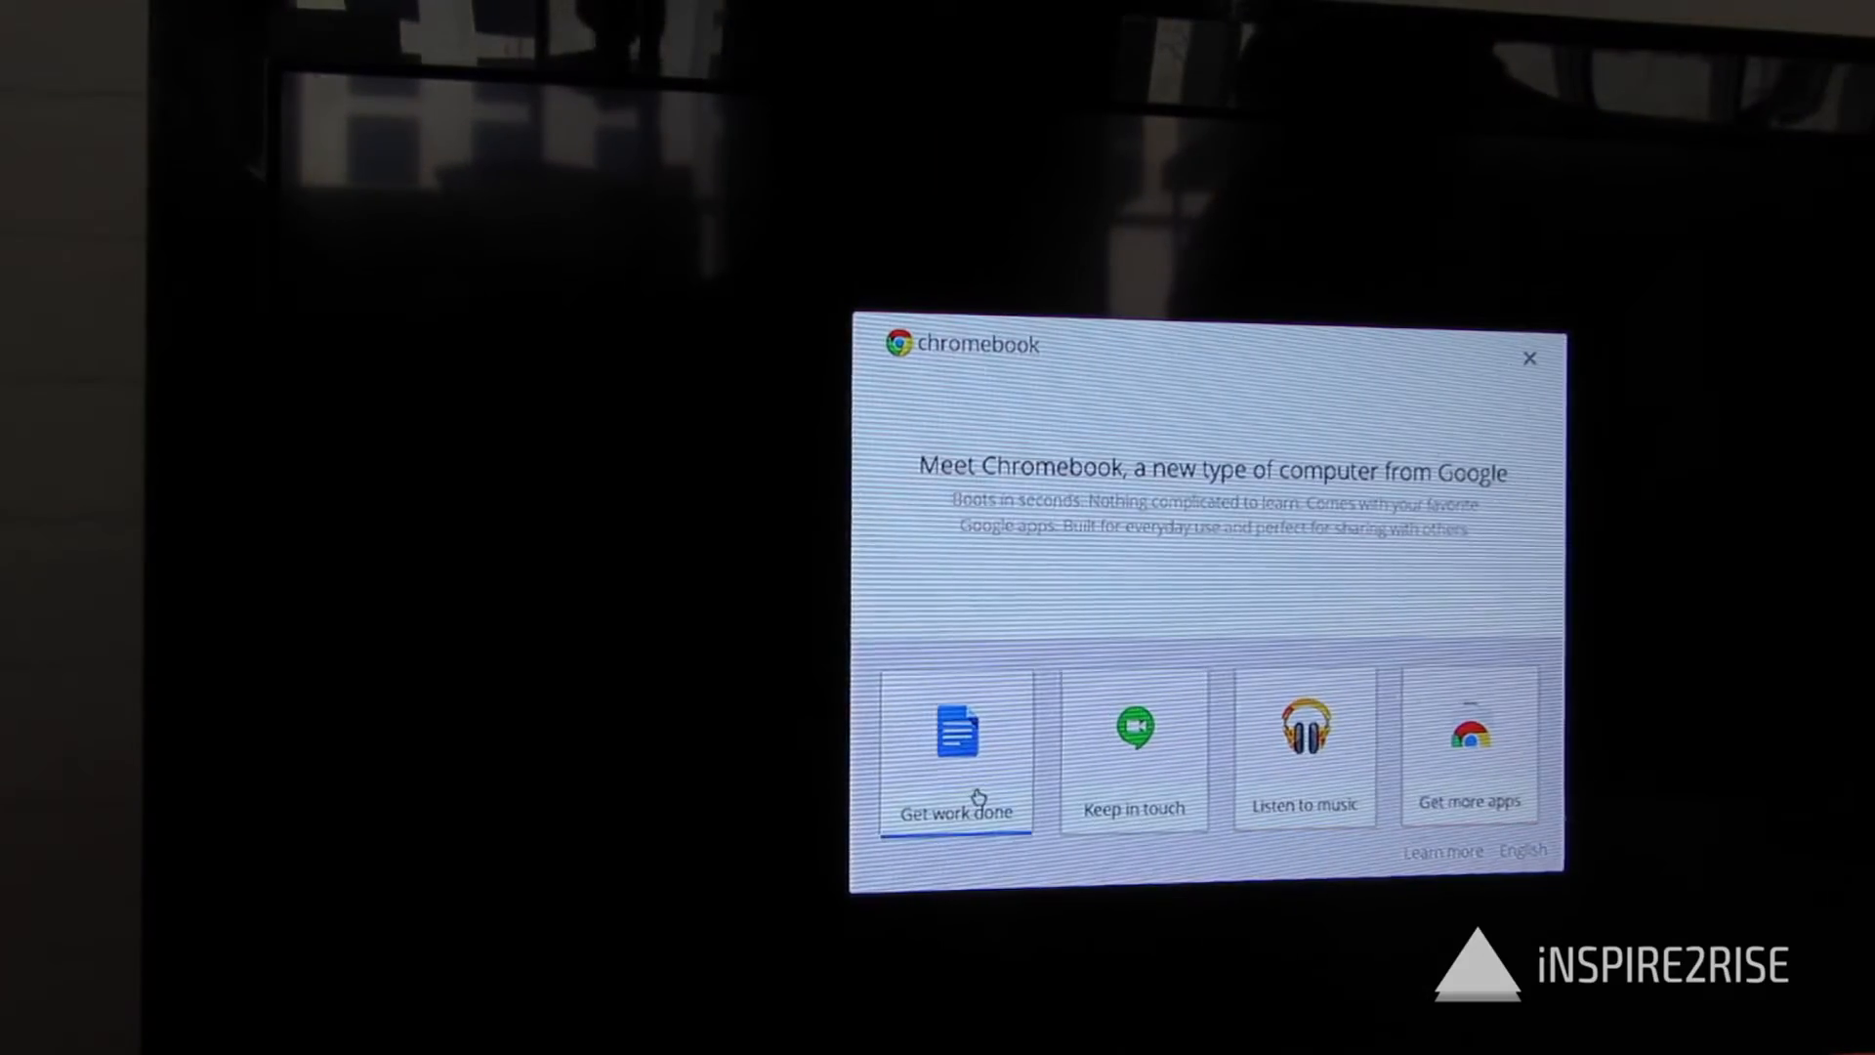
# Navigate the Meet Chromebook window to the Hangouts Keep in touch page.
pyautogui.click(956, 761)
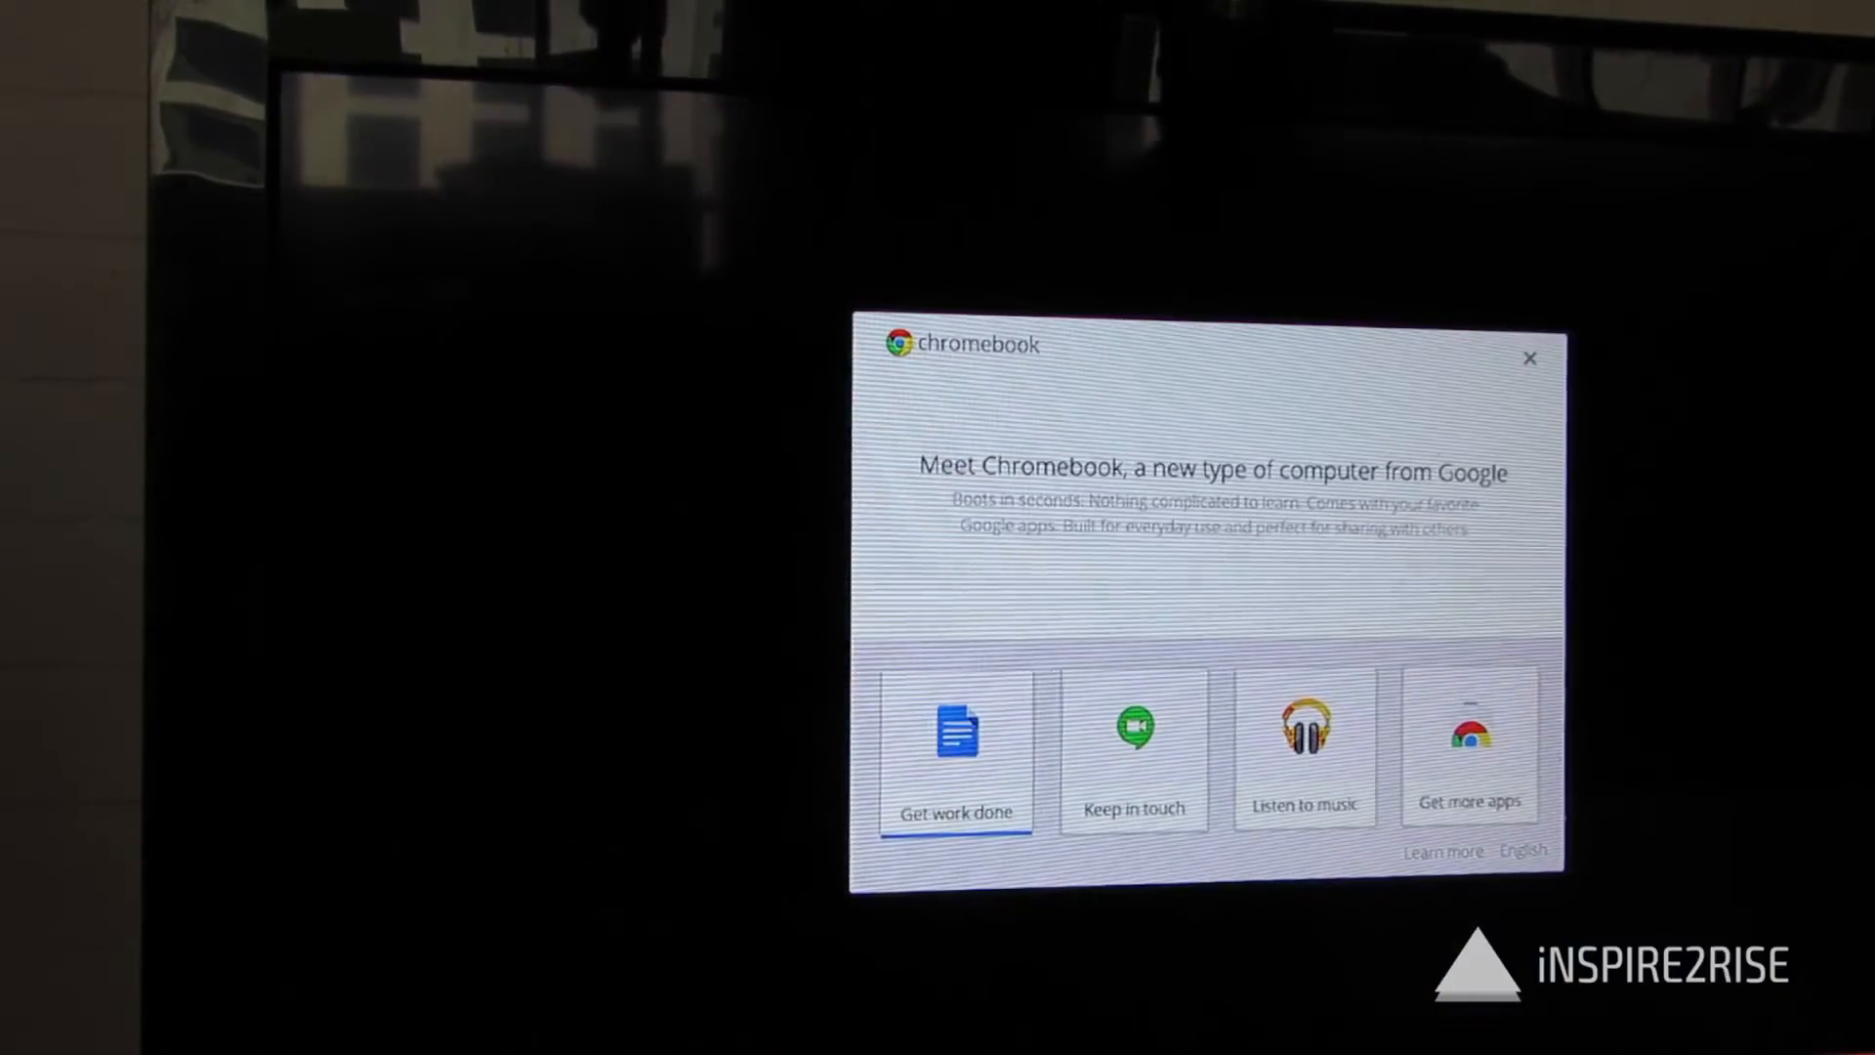
pyautogui.click(1133, 738)
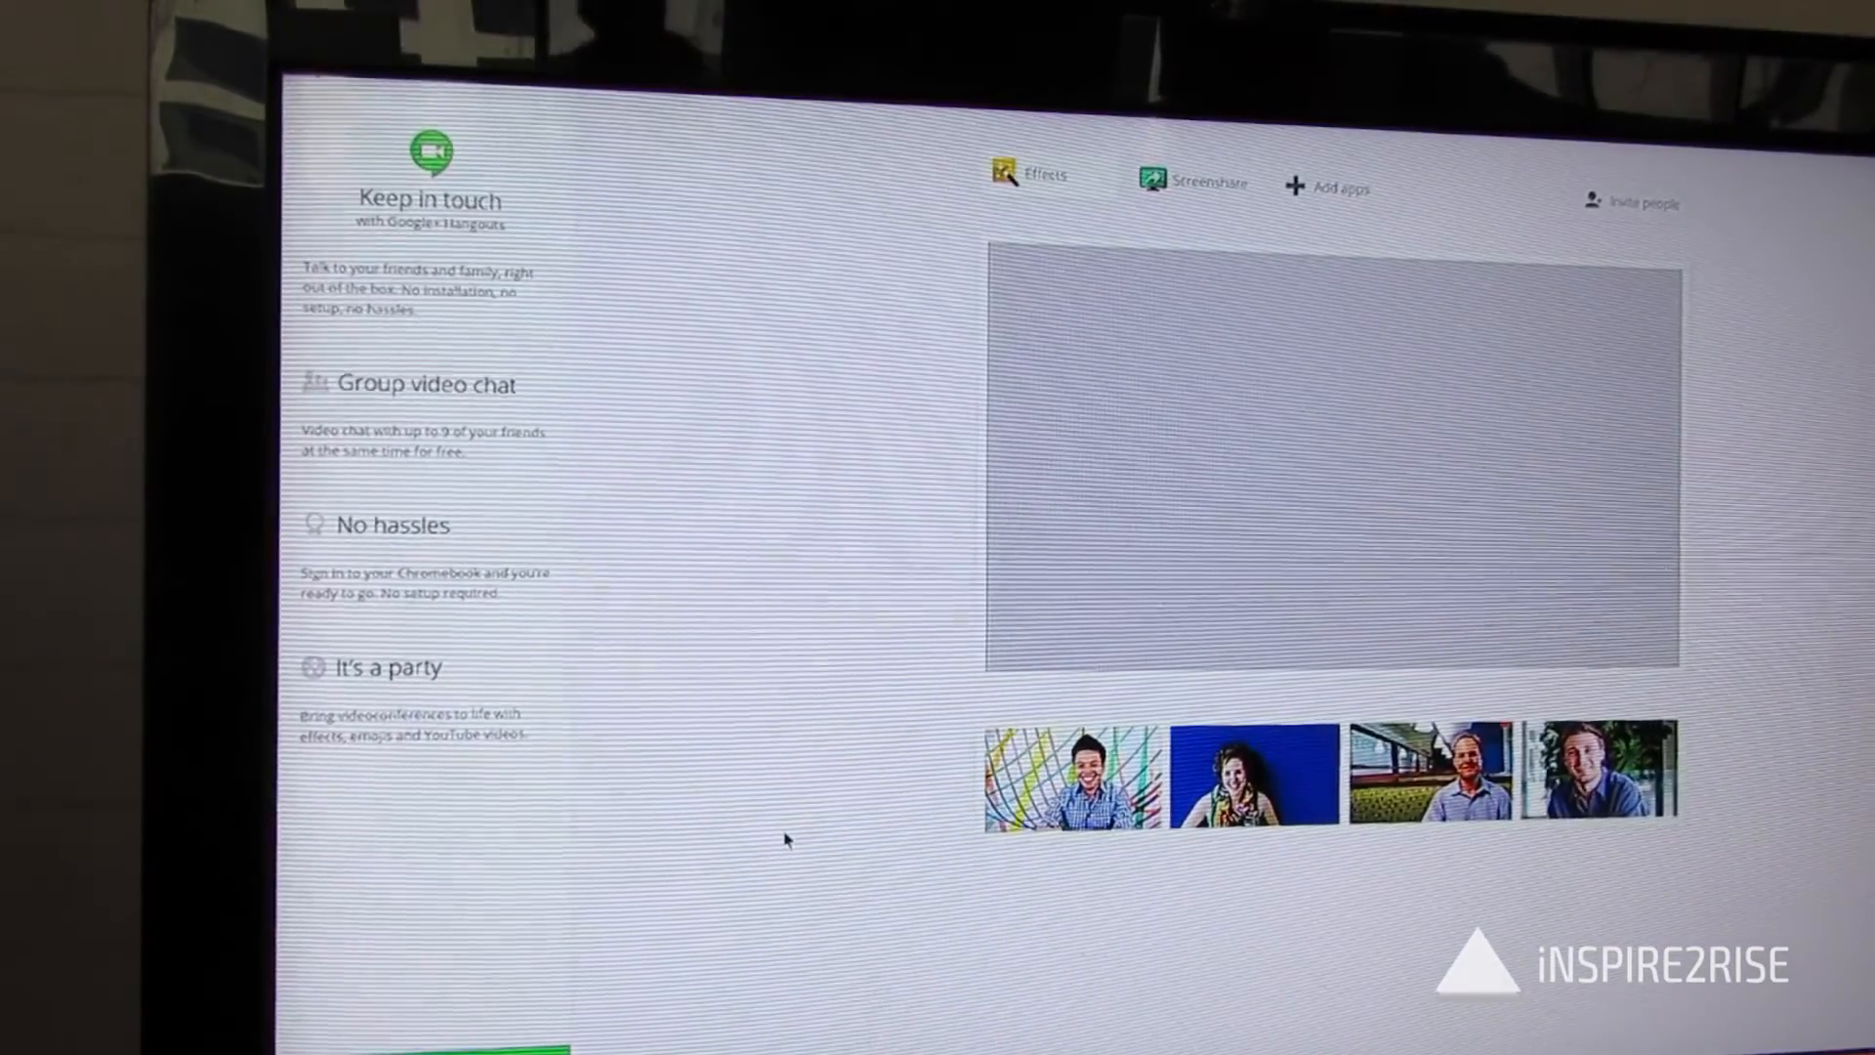